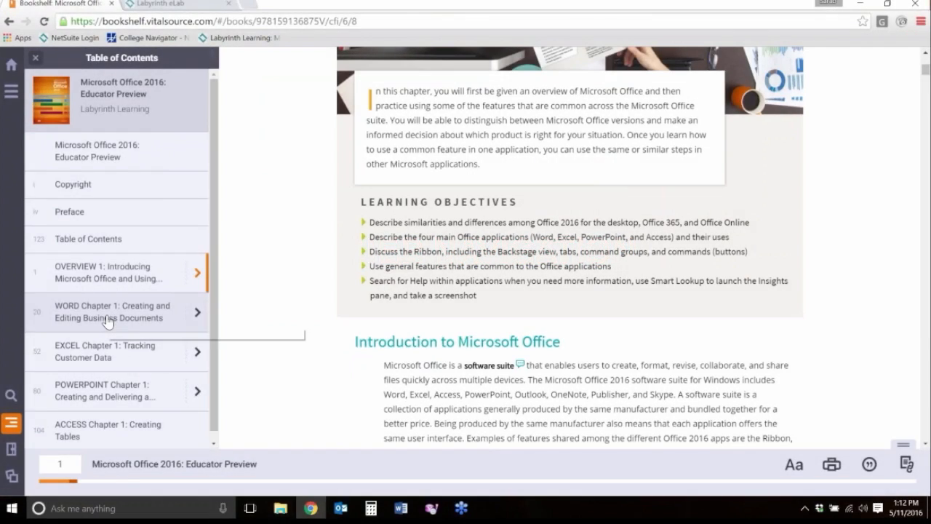
# Step: Open 'WORD Chapter 1: Creating and Editing Business Documents' from the table of contents
pyautogui.click(112, 311)
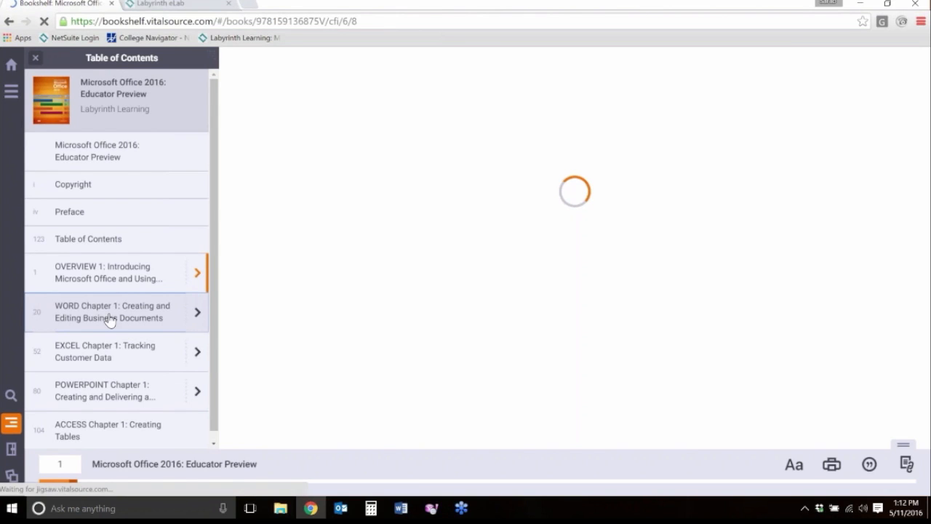
# Step: Expand Word Chapter 1 in the table of contents and scroll through its sections
pyautogui.click(112, 311)
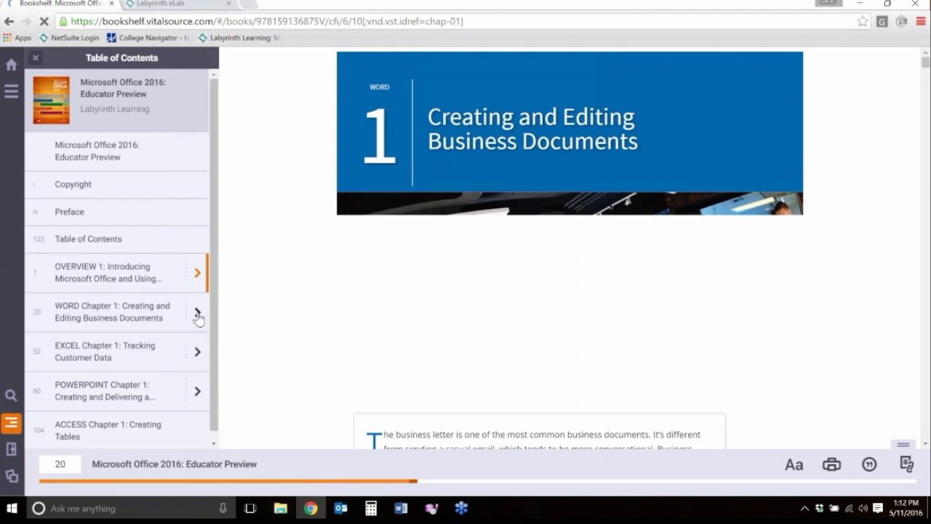
pyautogui.click(197, 313)
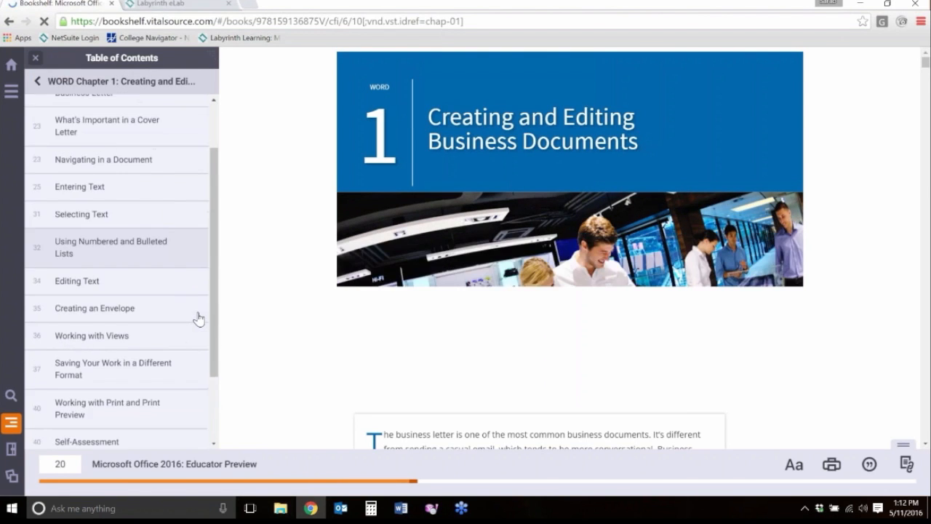
pyautogui.scroll(-3)
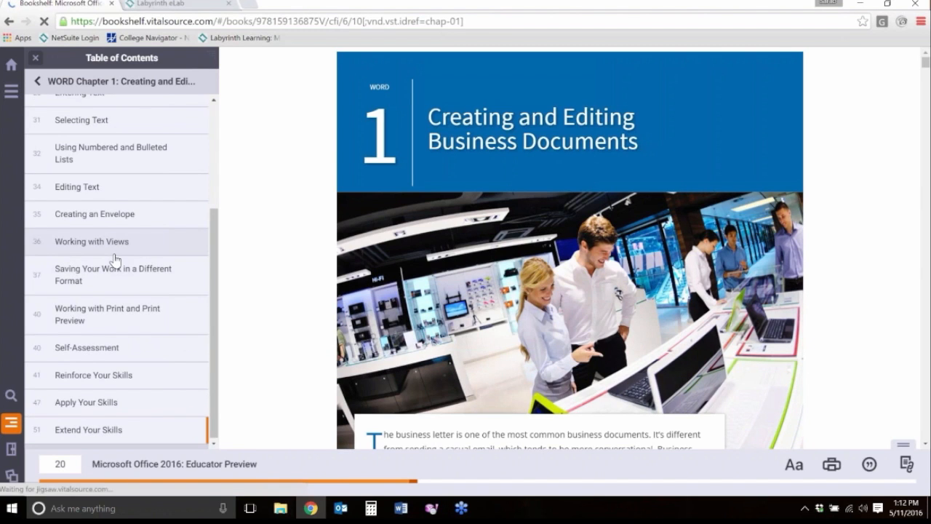